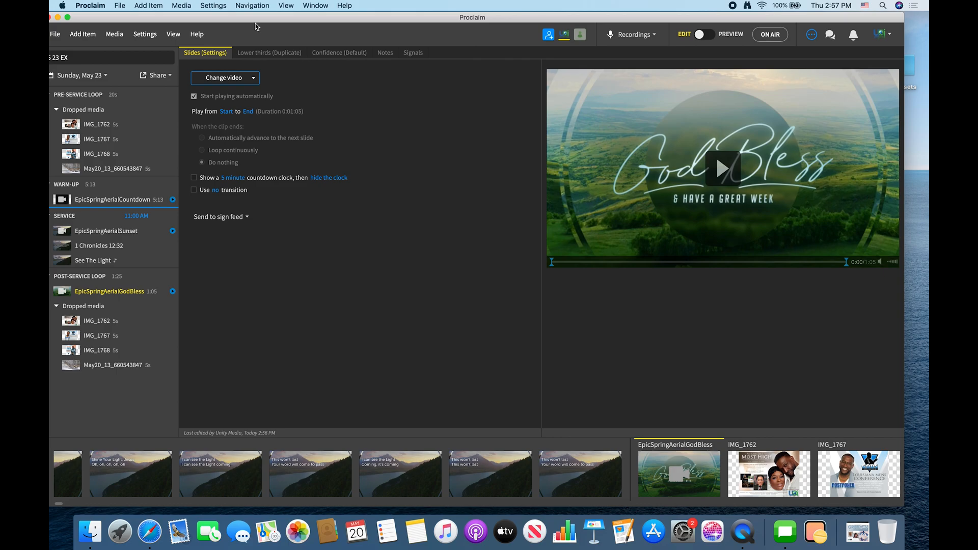
pyautogui.moveTo(256, 24)
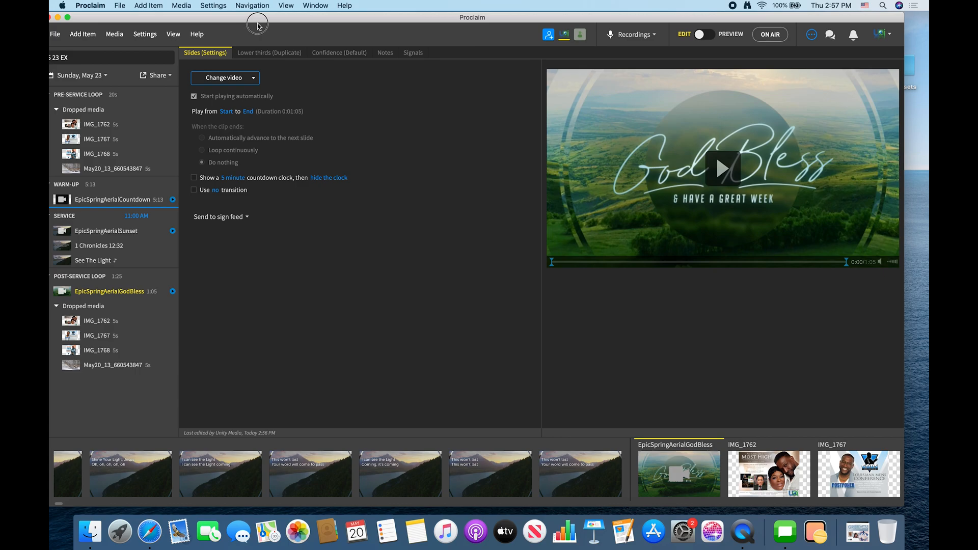
# Create a new virtual screen named LT3 in Proclaim's display settings.
pyautogui.click(90, 6)
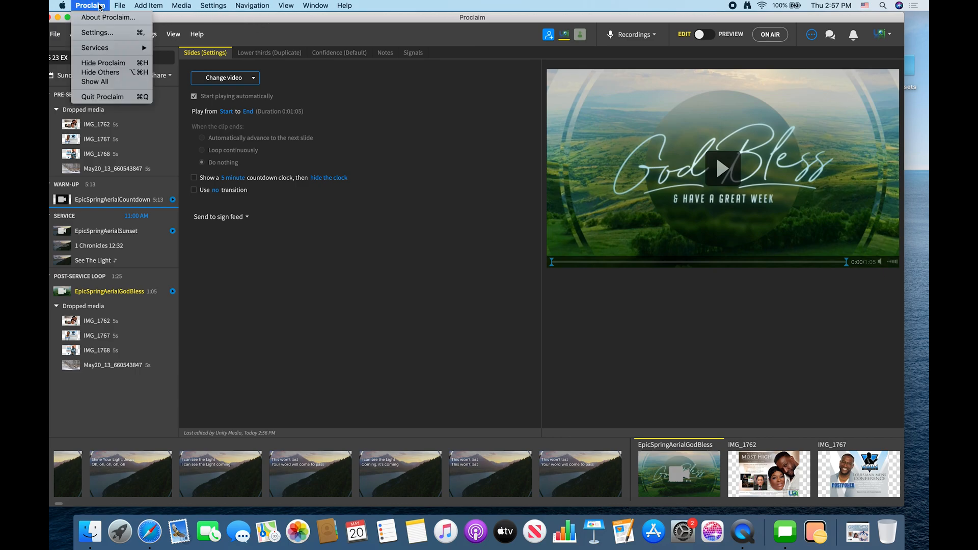
pyautogui.click(97, 32)
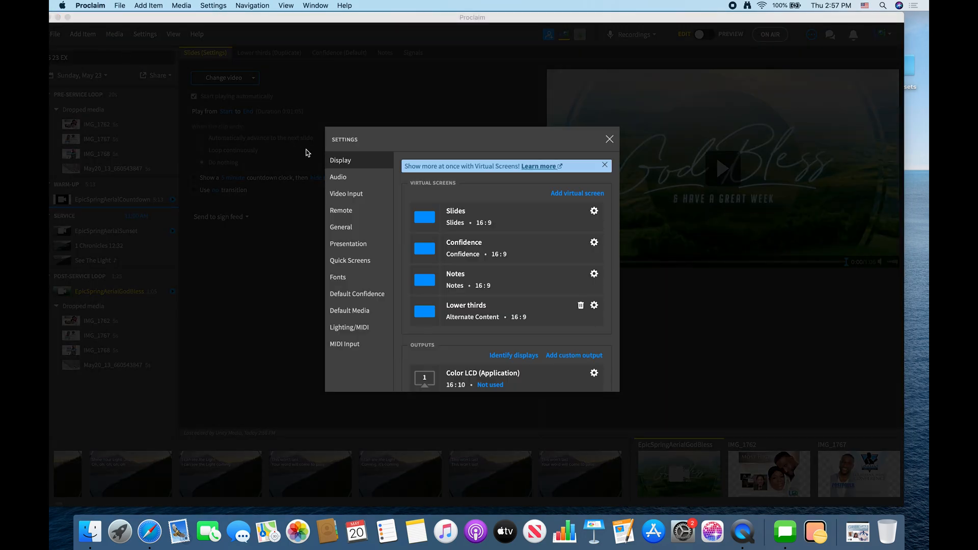
pyautogui.moveTo(480, 200)
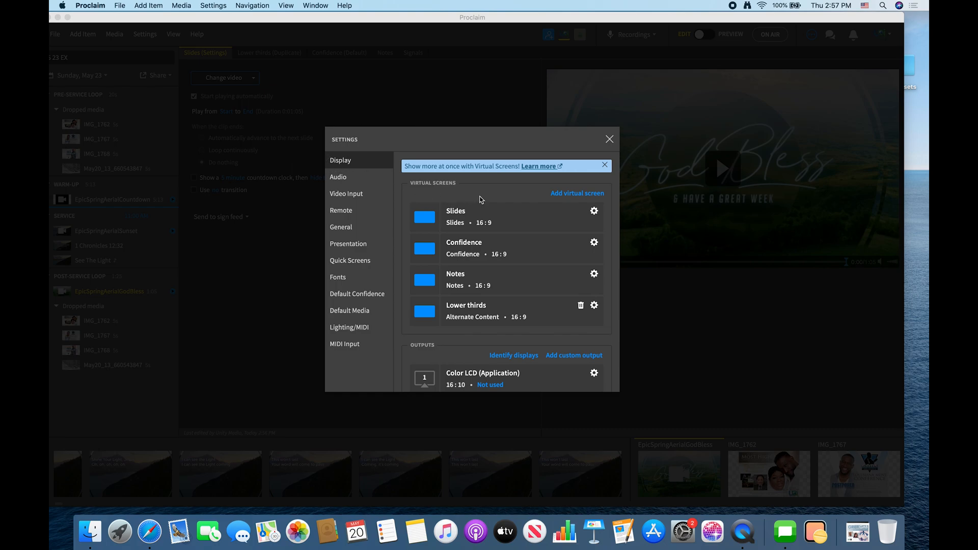
pyautogui.moveTo(507, 275)
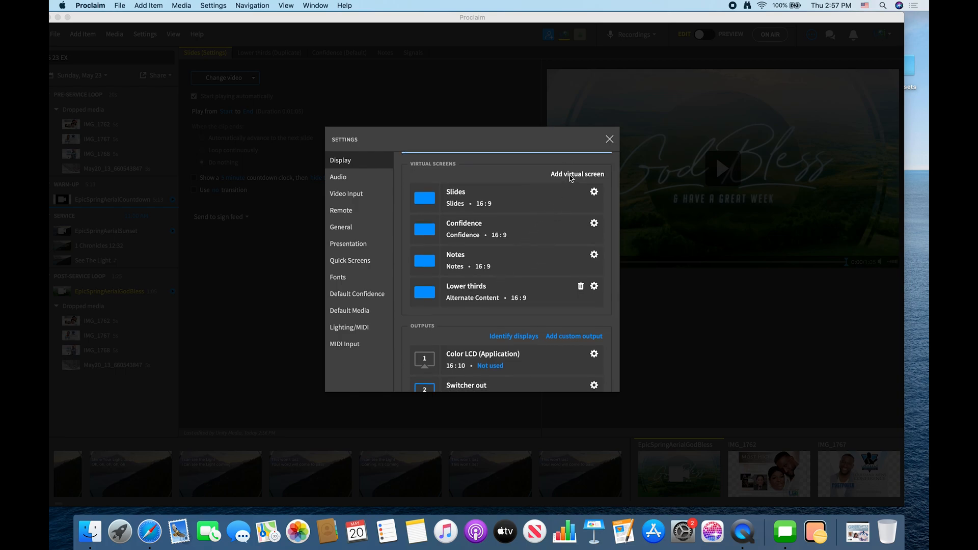
pyautogui.click(577, 174)
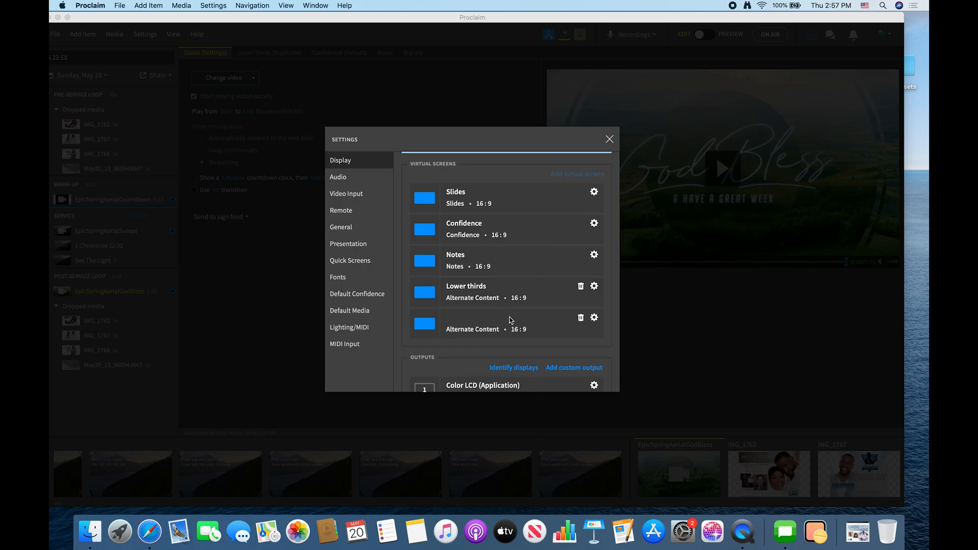
pyautogui.moveTo(490, 305)
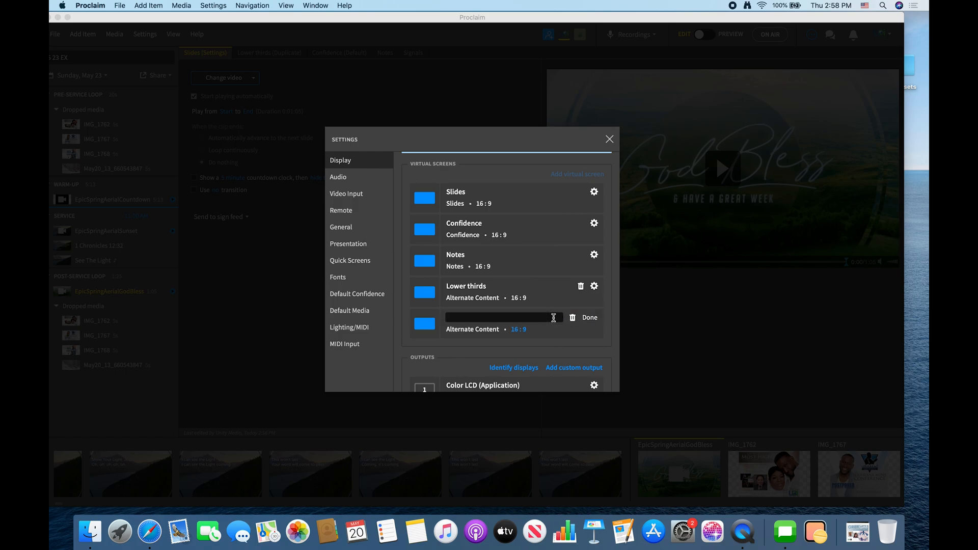
pyautogui.write('LT3')
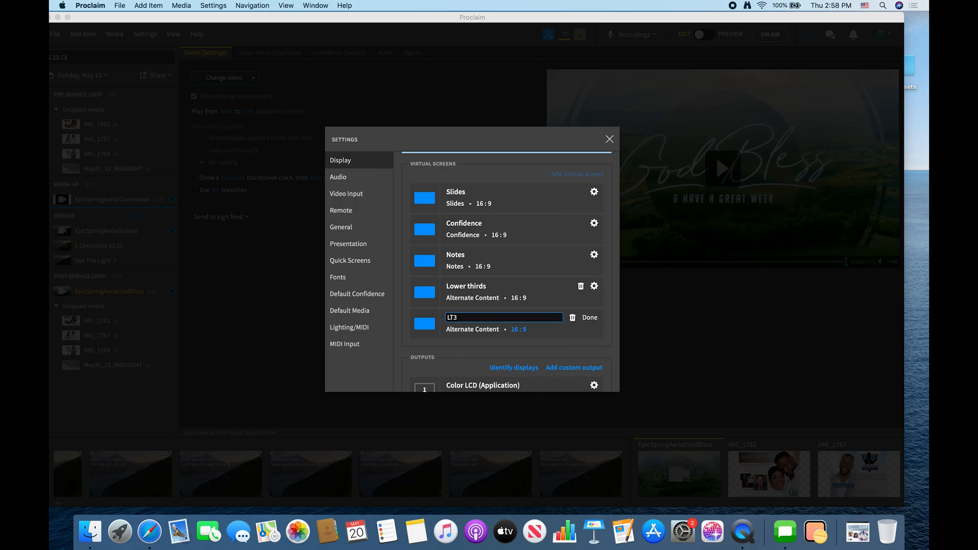
pyautogui.click(589, 318)
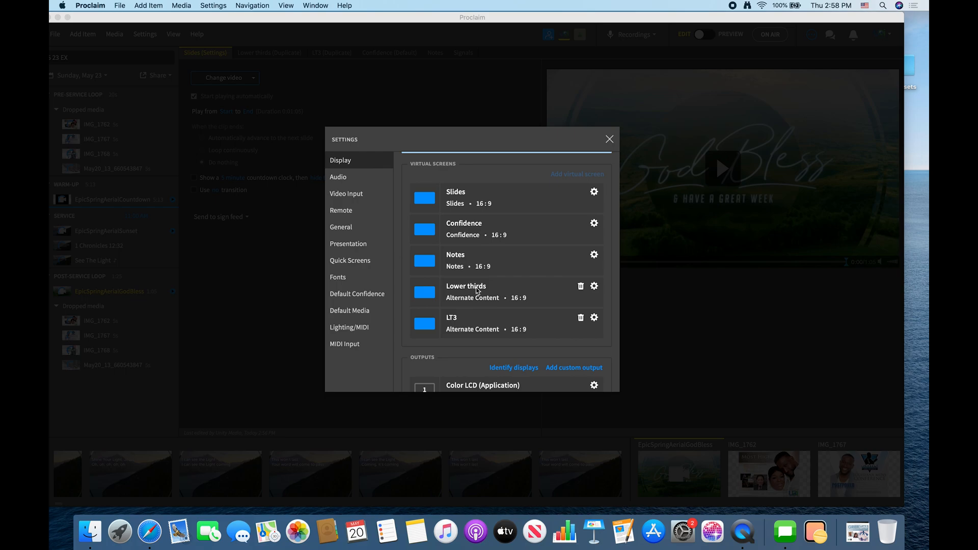
pyautogui.scroll(-3)
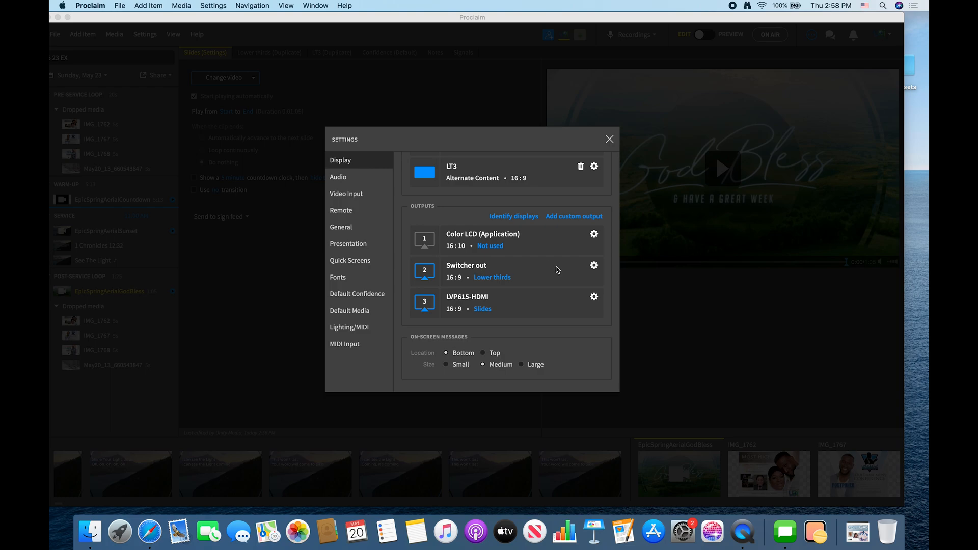
pyautogui.click(594, 265)
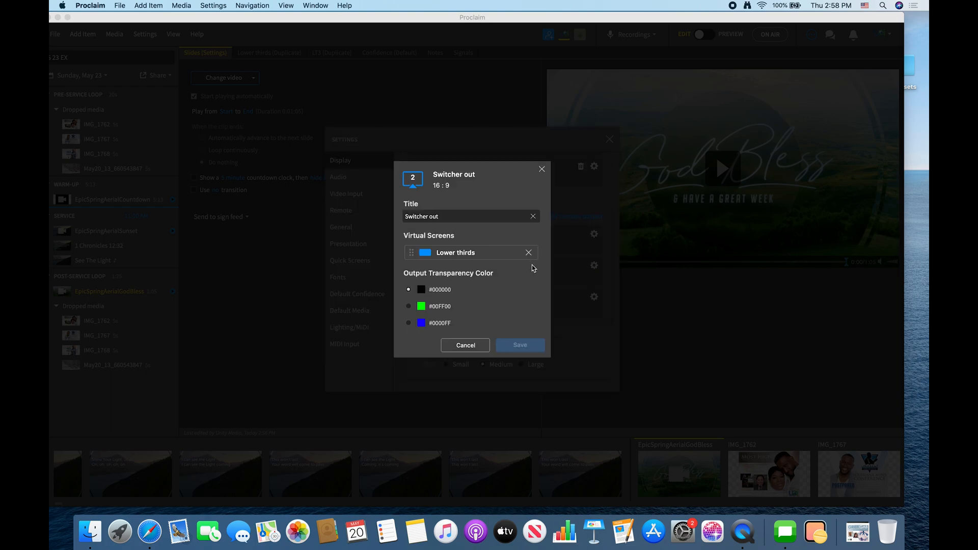
pyautogui.moveTo(492, 305)
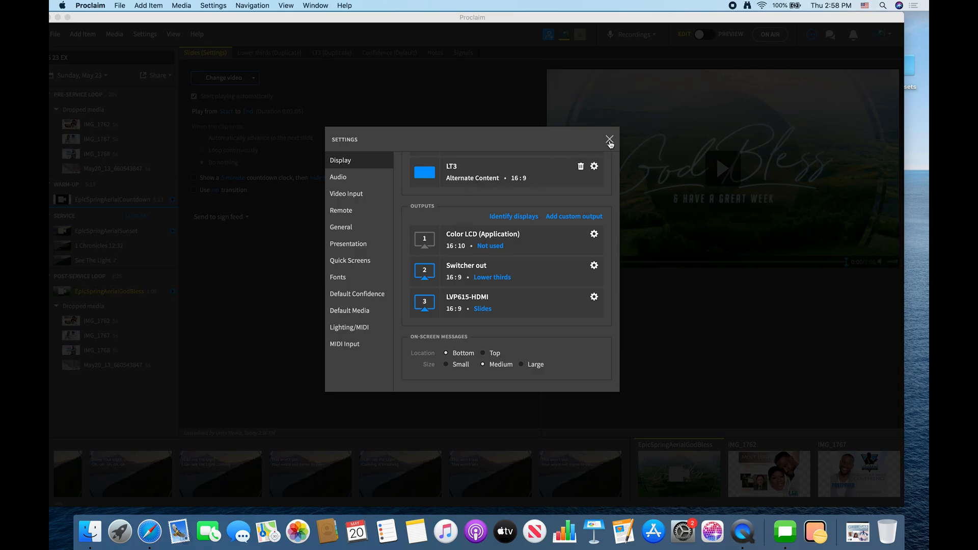
# Close the display settings and show the Documents folder with the logo PNG in Finder.
pyautogui.click(609, 139)
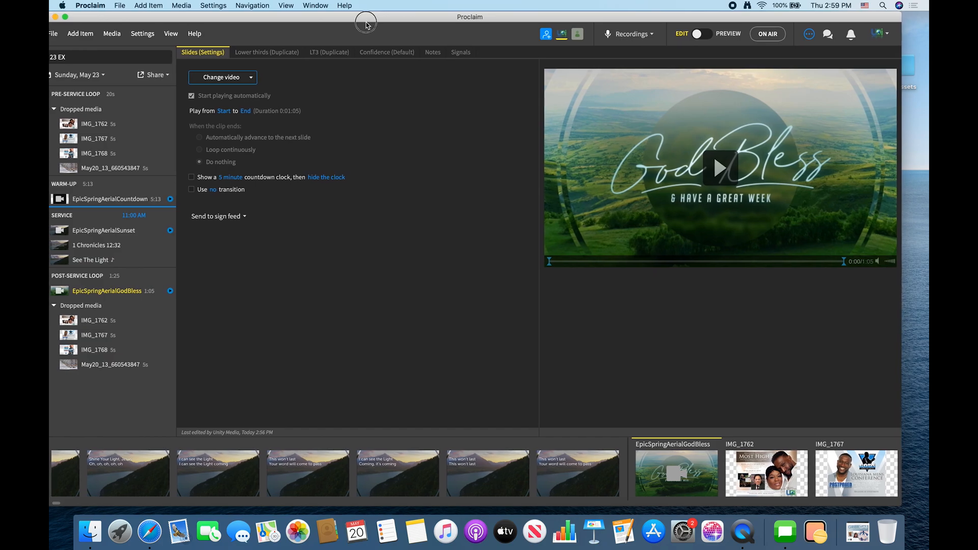
pyautogui.moveTo(525, 60)
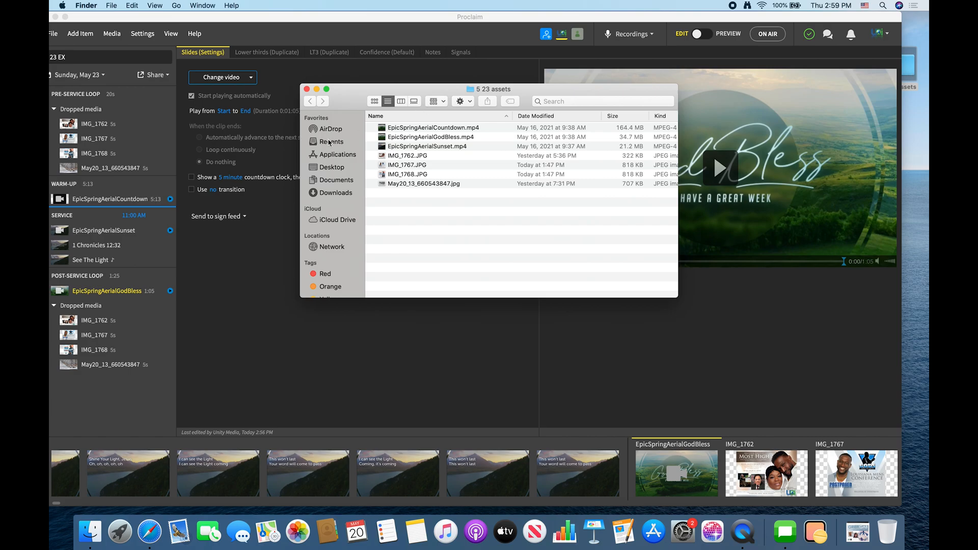
pyautogui.click(336, 179)
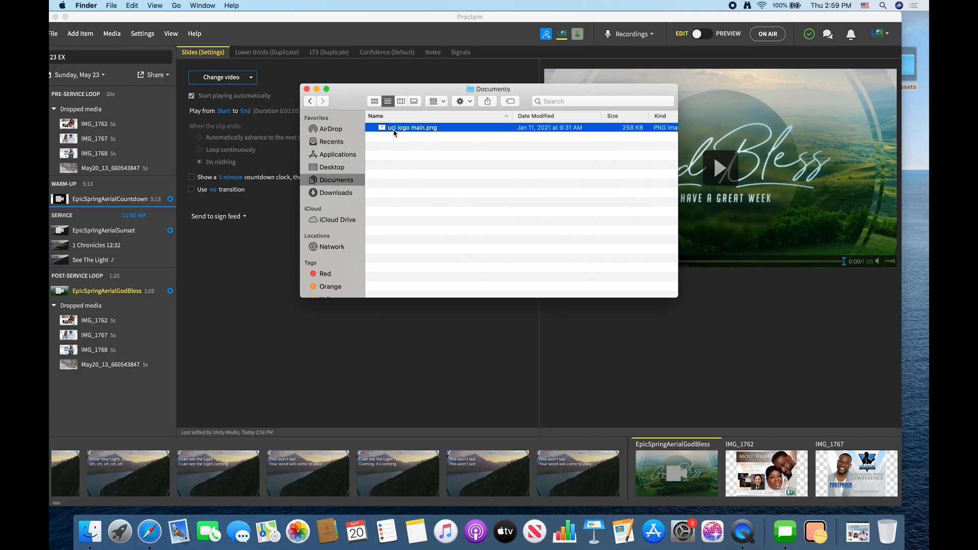
pyautogui.moveTo(399, 131)
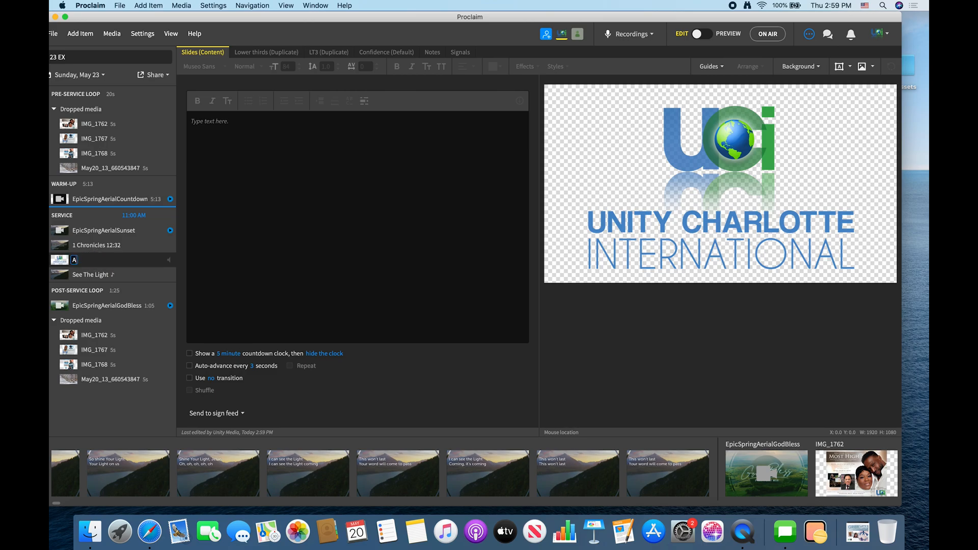
# Select the APOSTLE logo item and show its Lower thirds (Duplicate) content.
pyautogui.click(84, 260)
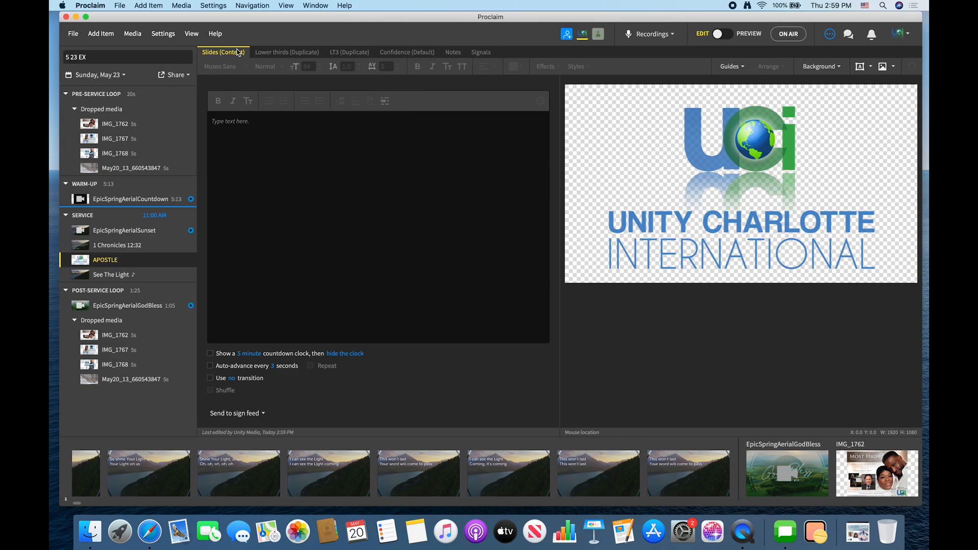
pyautogui.moveTo(220, 60)
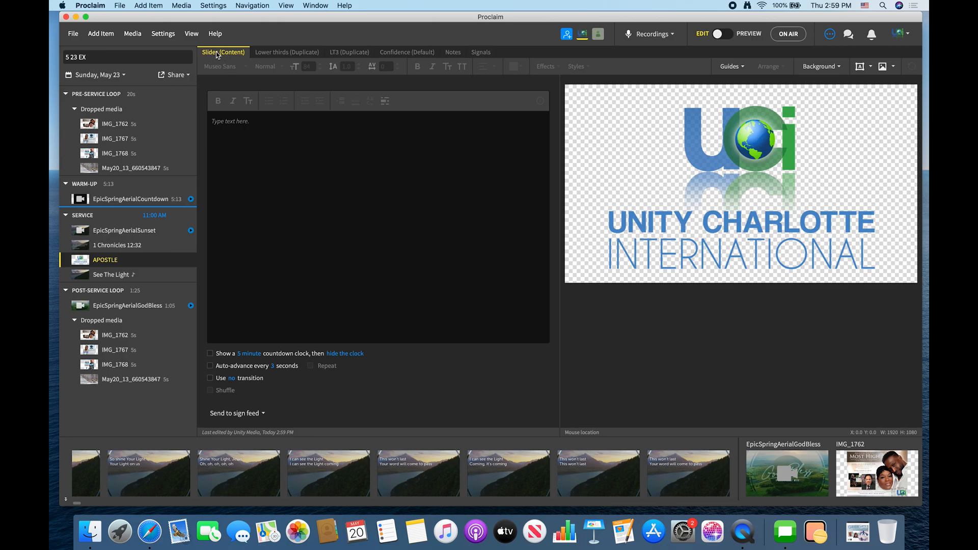
pyautogui.click(288, 52)
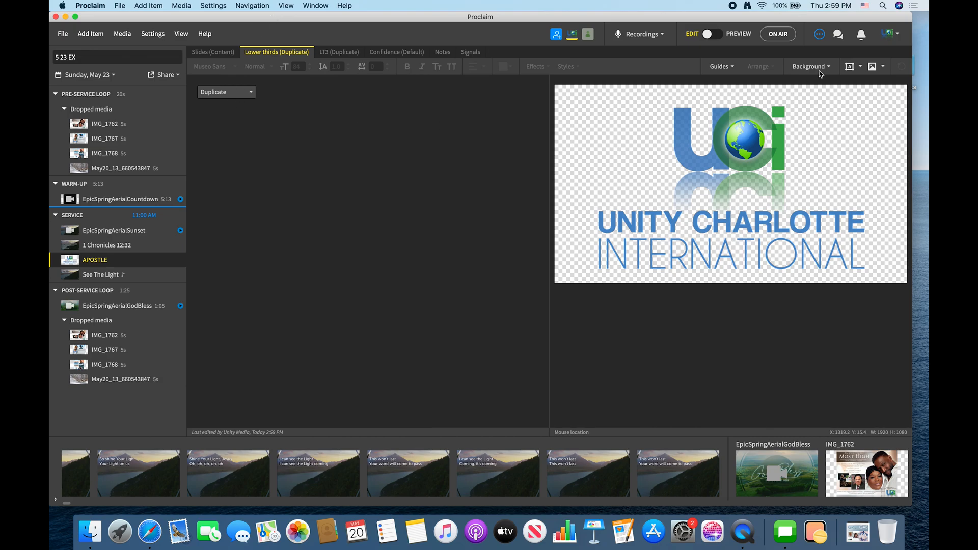
# Apply the 'apostle new lower 3rd' graphic as Smart Media background on the lower-thirds screen.
pyautogui.click(810, 66)
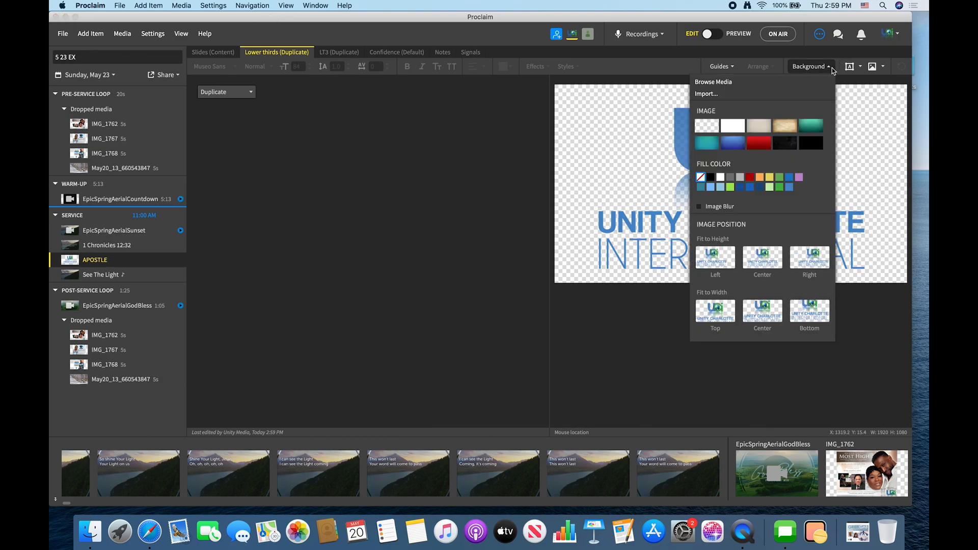
pyautogui.moveTo(723, 84)
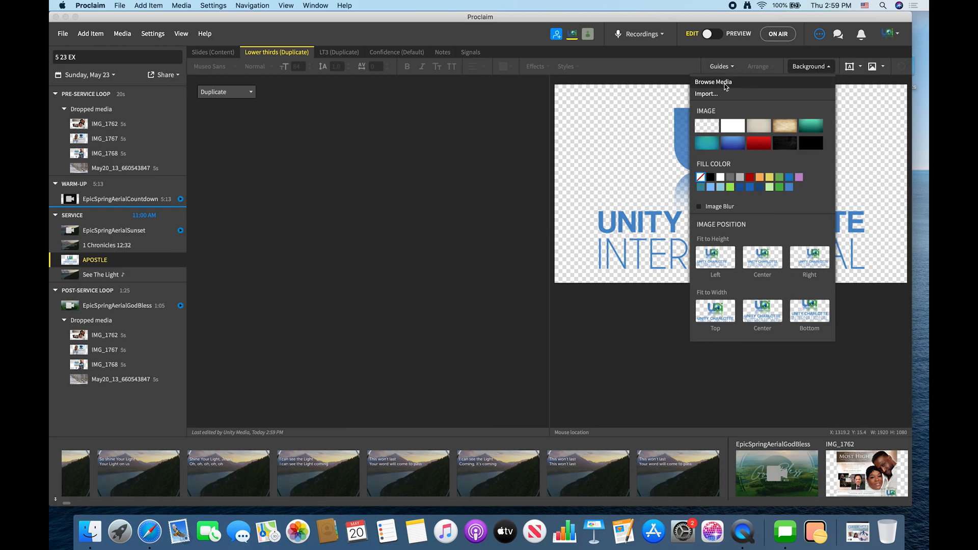
pyautogui.click(713, 81)
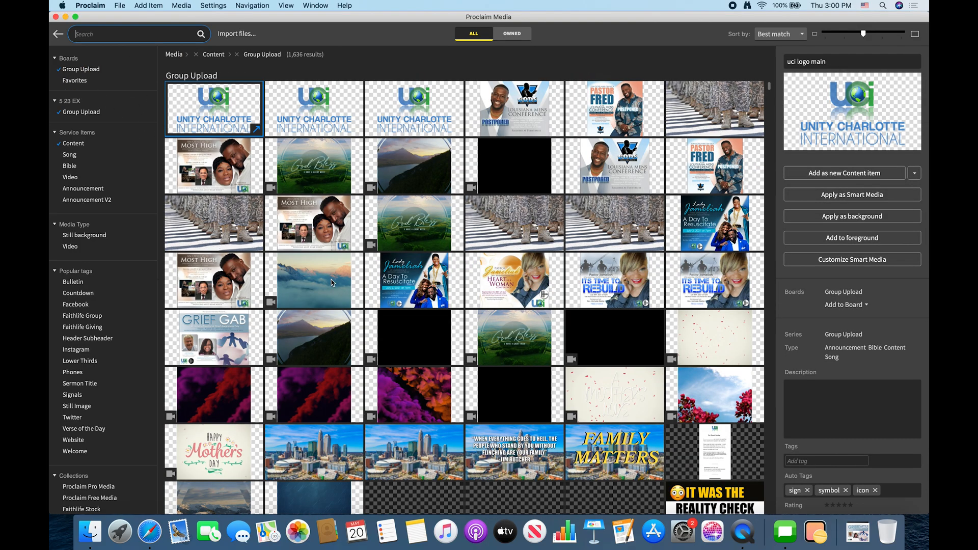
pyautogui.scroll(-3)
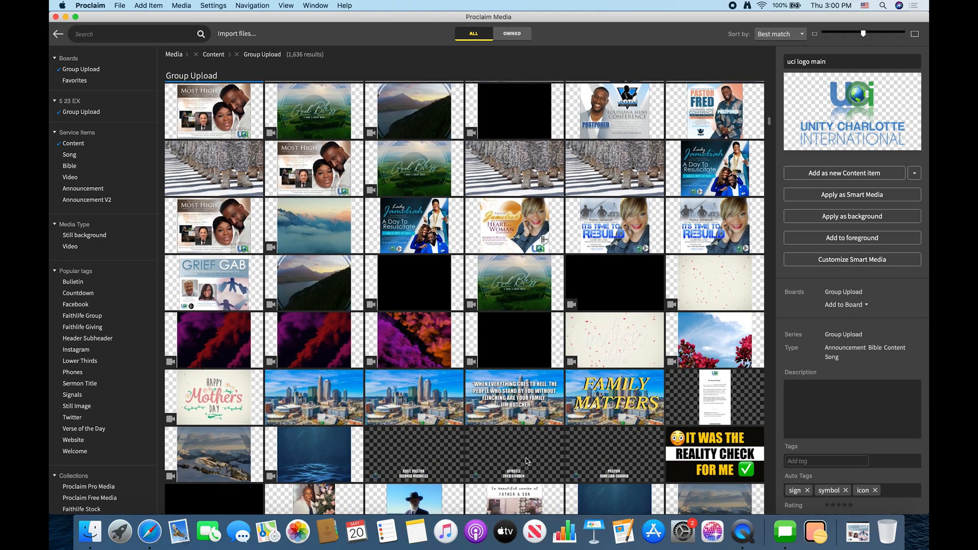
pyautogui.click(513, 454)
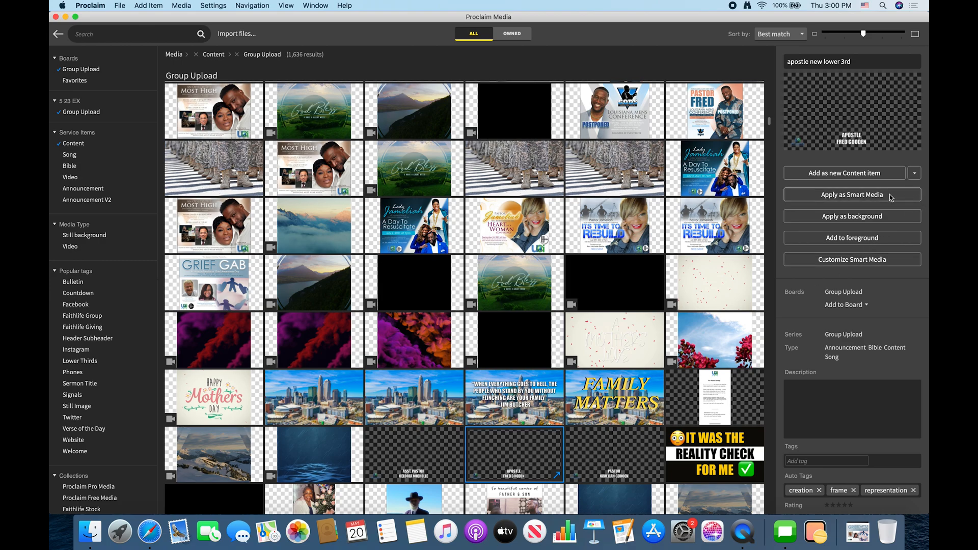
pyautogui.click(851, 193)
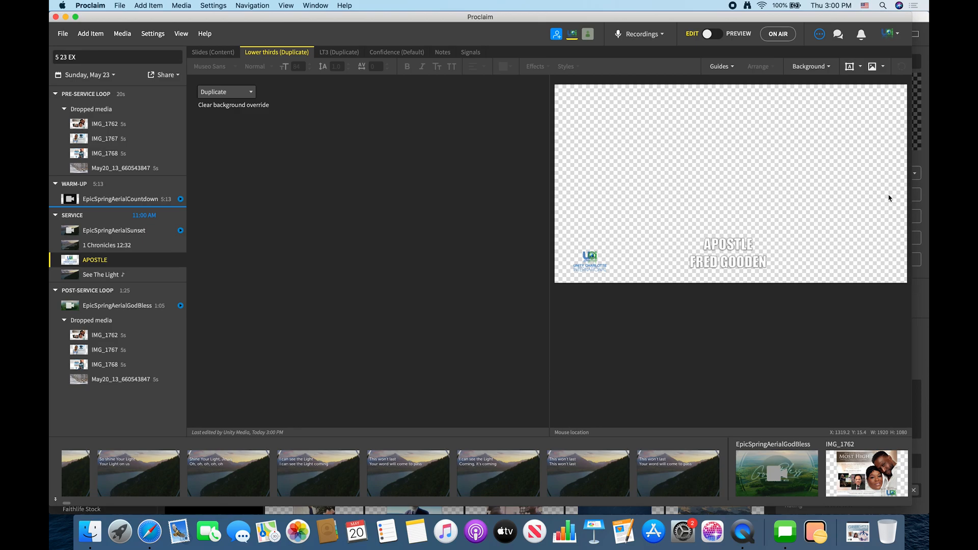
pyautogui.moveTo(603, 30)
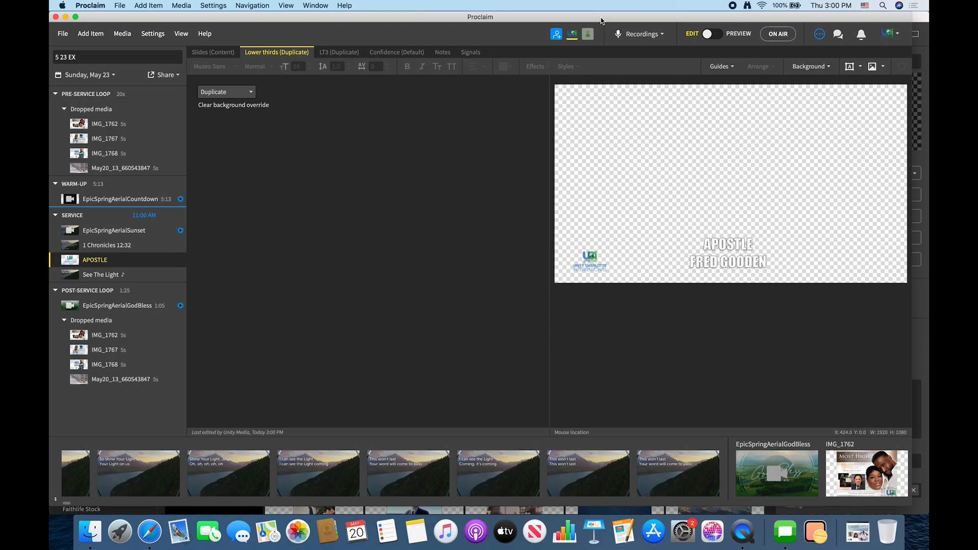
pyautogui.moveTo(673, 126)
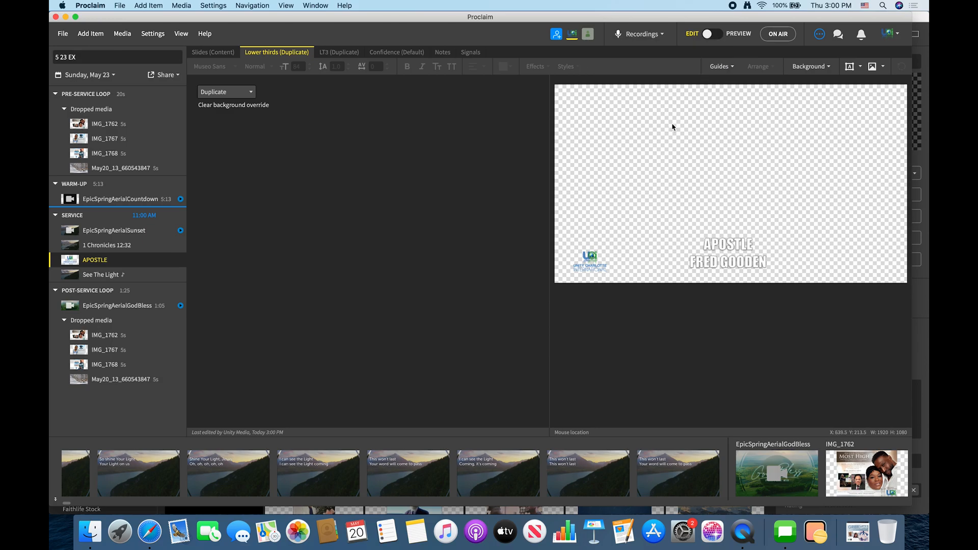
pyautogui.moveTo(670, 195)
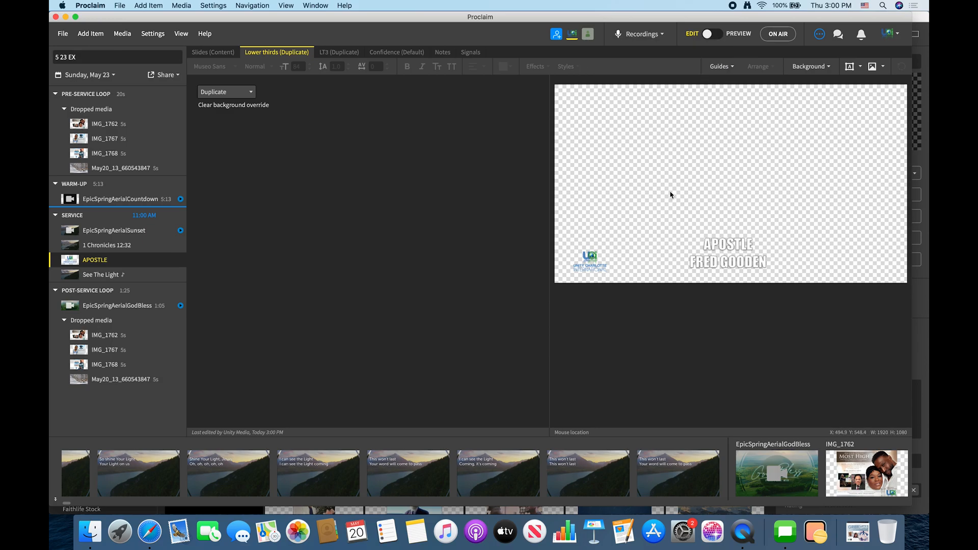
pyautogui.moveTo(721, 258)
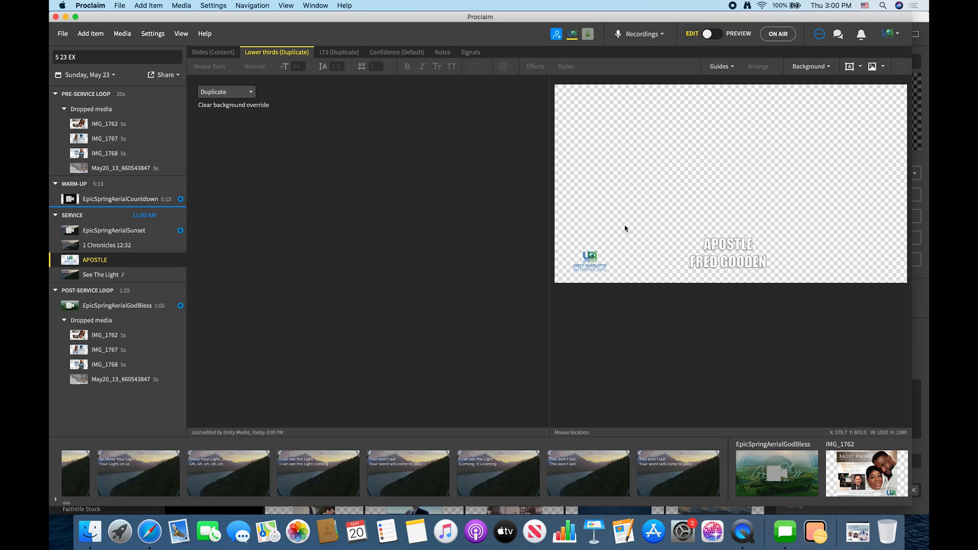
pyautogui.moveTo(221, 85)
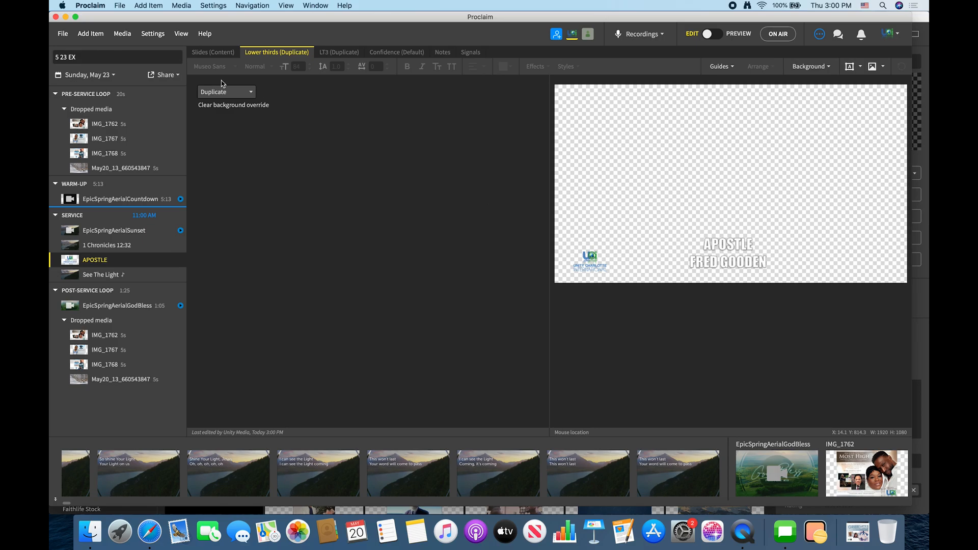
# Switch the APOSTLE item back to its Slides (Content) showing the church logo.
pyautogui.click(213, 52)
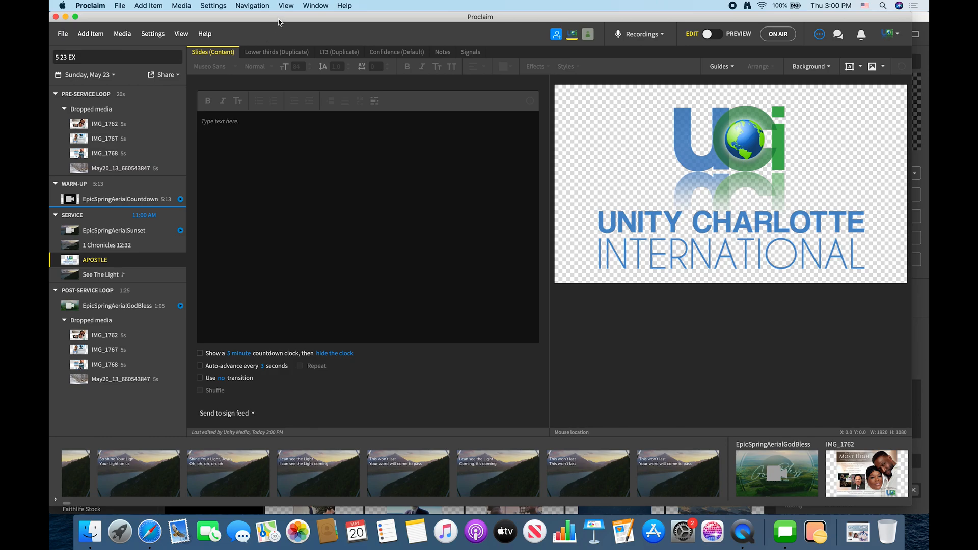
pyautogui.moveTo(221, 60)
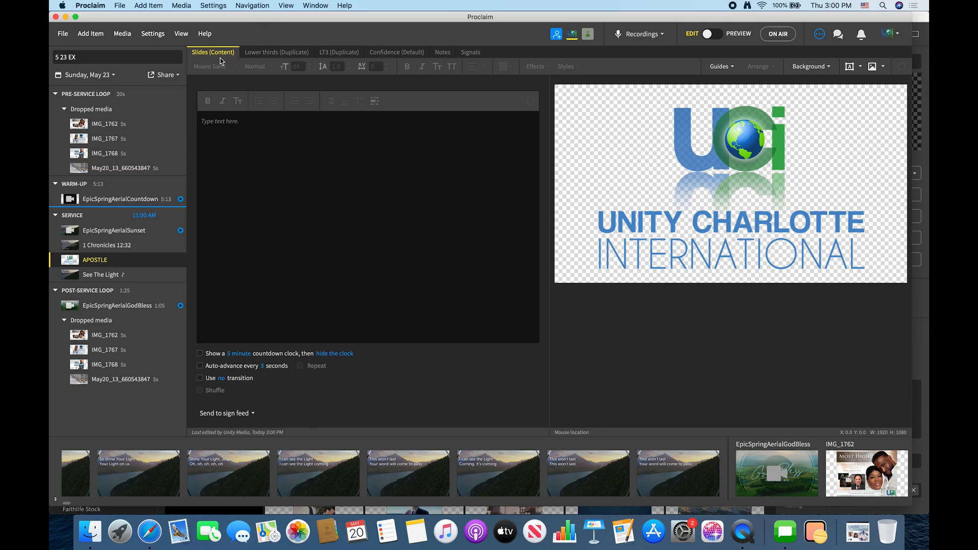
pyautogui.moveTo(255, 24)
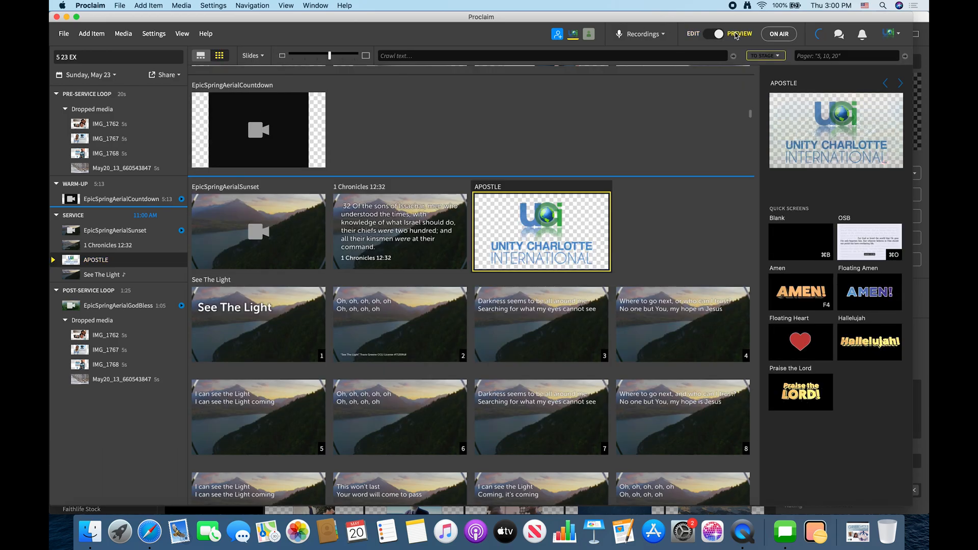
# Go ON AIR and send the APOSTLE logo slide live.
pyautogui.click(778, 34)
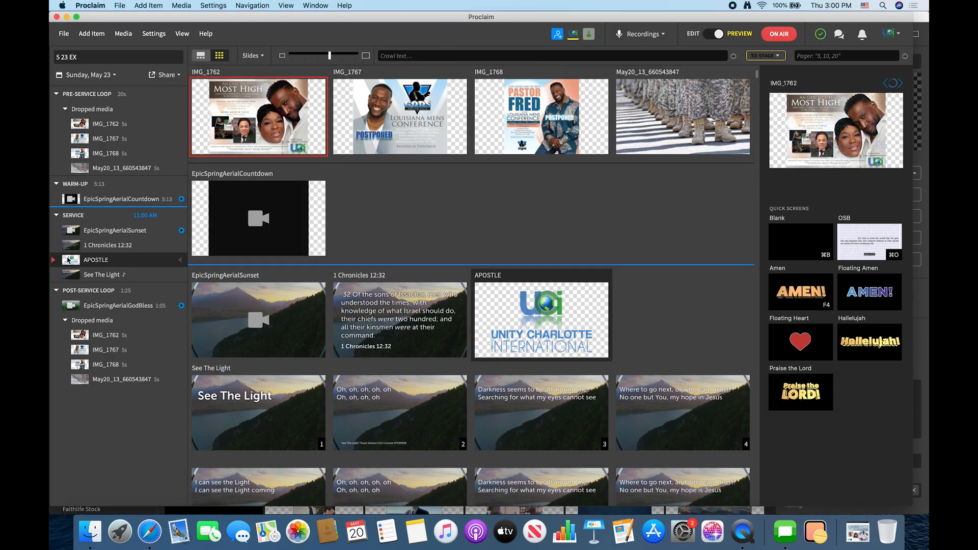
pyautogui.click(540, 320)
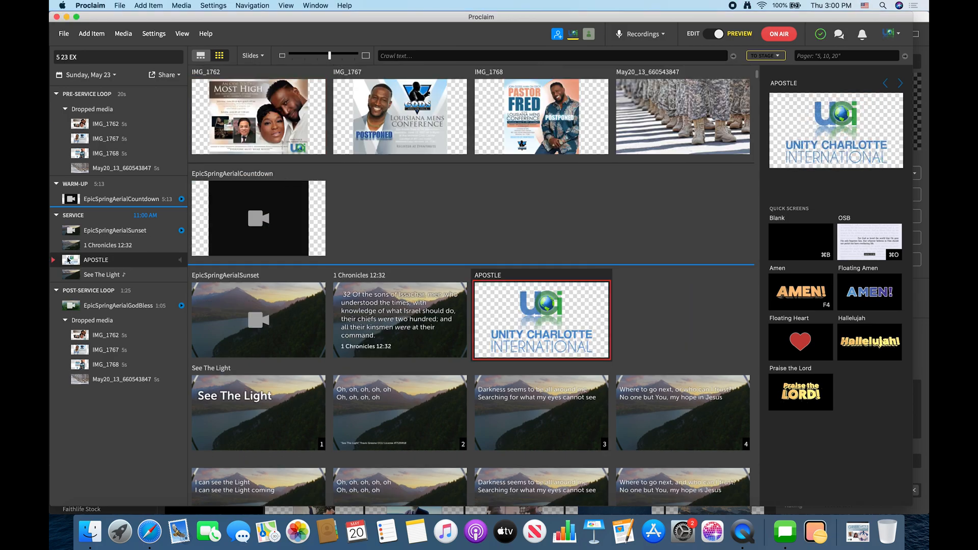